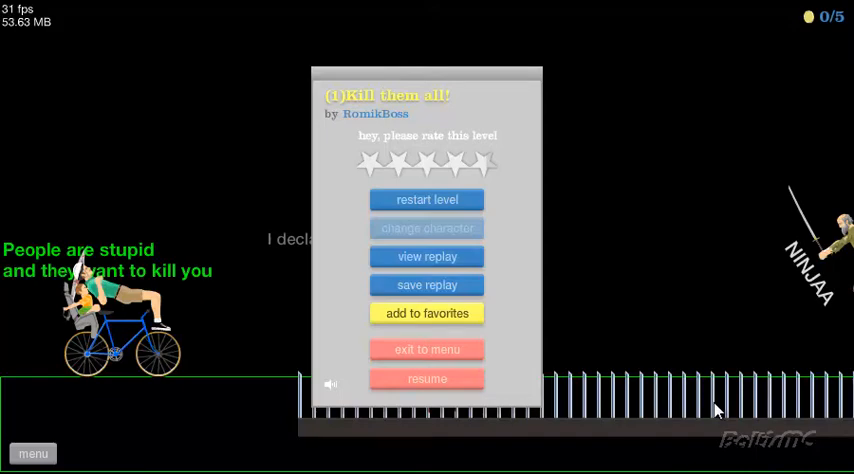
Resume the paused Kill them all! level and play it through to victory in 36.56 seconds
{"action": "left_click", "coordinate": [428, 378]}
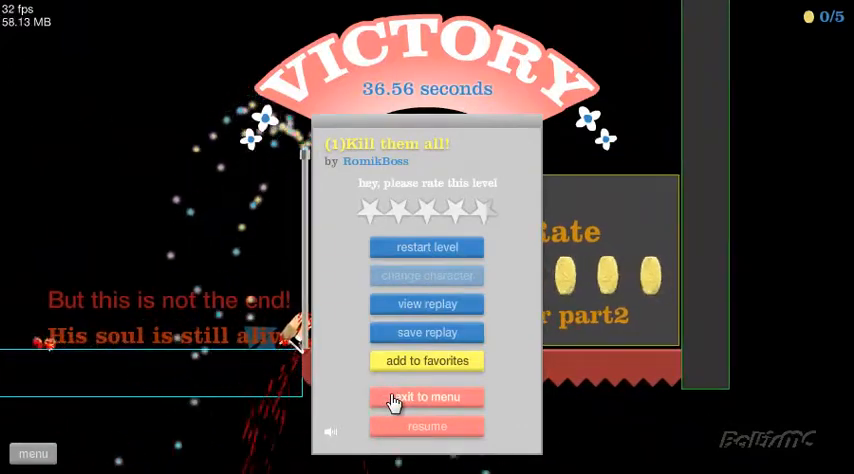
Exit the won level to the User Submitted Levels list and view -Jungle Rope Swing-! details
{"action": "left_click", "coordinate": [426, 396]}
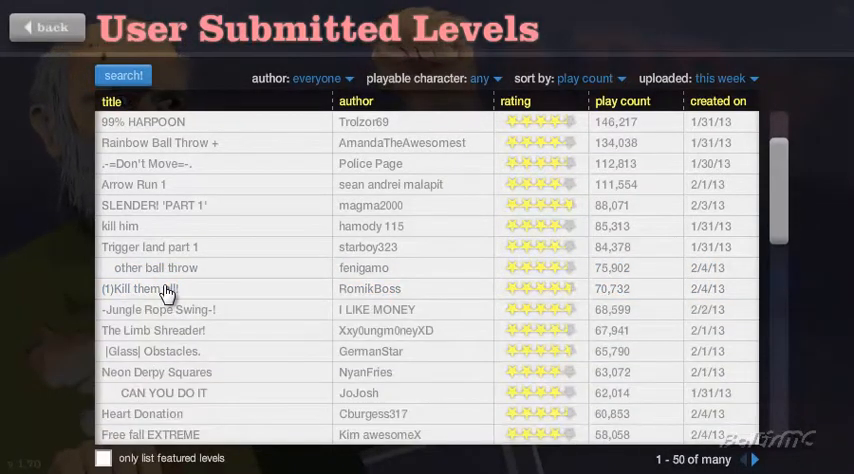
{"action": "left_click", "coordinate": [156, 308]}
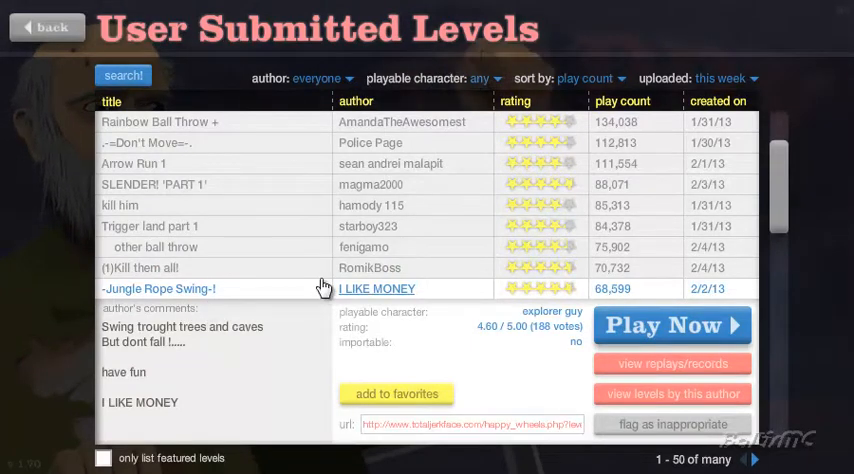
{"action": "left_click", "coordinate": [672, 324]}
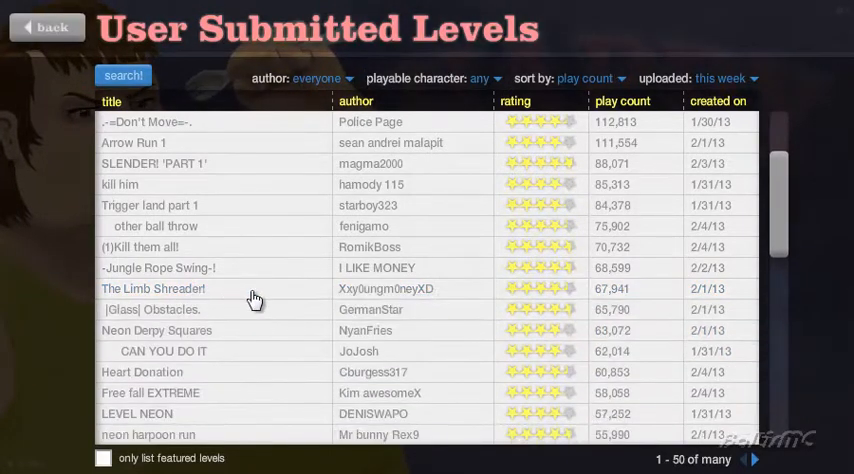
{"action": "mouse_move", "coordinate": [152, 308]}
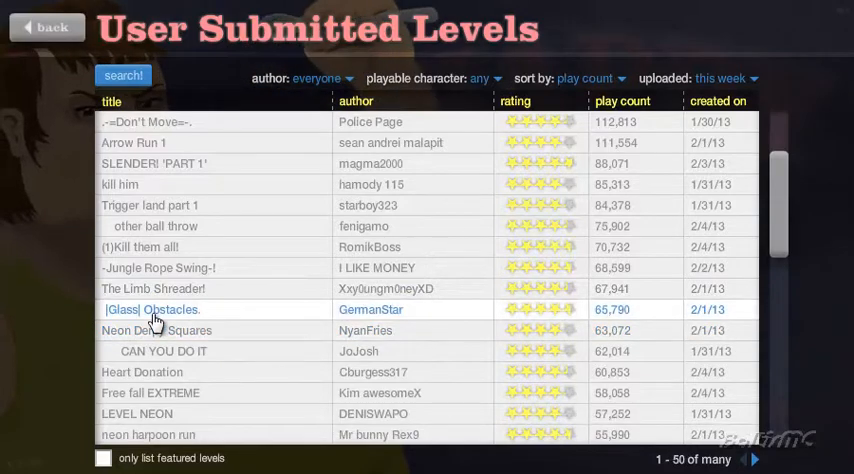
{"action": "mouse_move", "coordinate": [156, 336]}
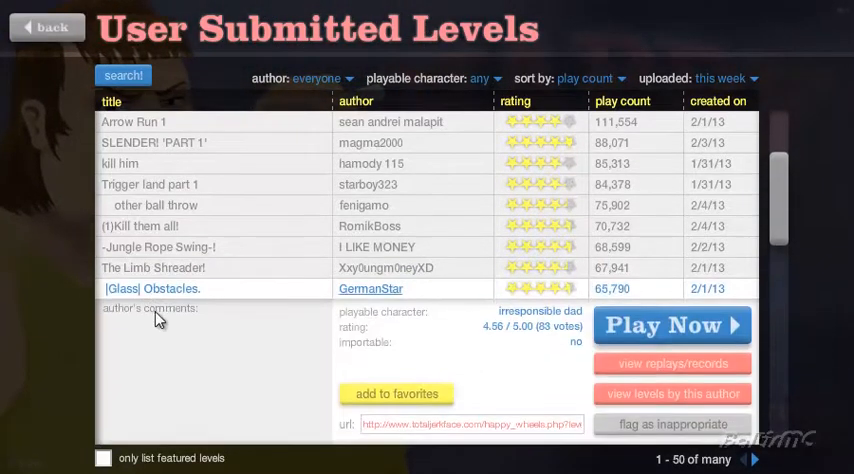
Start [Glass] Obstacles by GermanStar and beat it in 97.46 seconds
{"action": "left_click", "coordinate": [672, 324]}
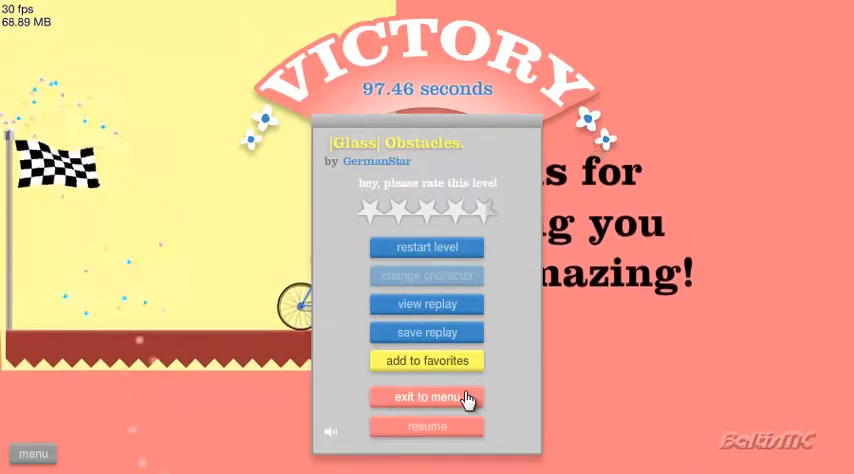
Exit to the list, play Neon Derpy Squares by NyanFries to a 9.23-second win, and exit again
{"action": "left_click", "coordinate": [428, 396]}
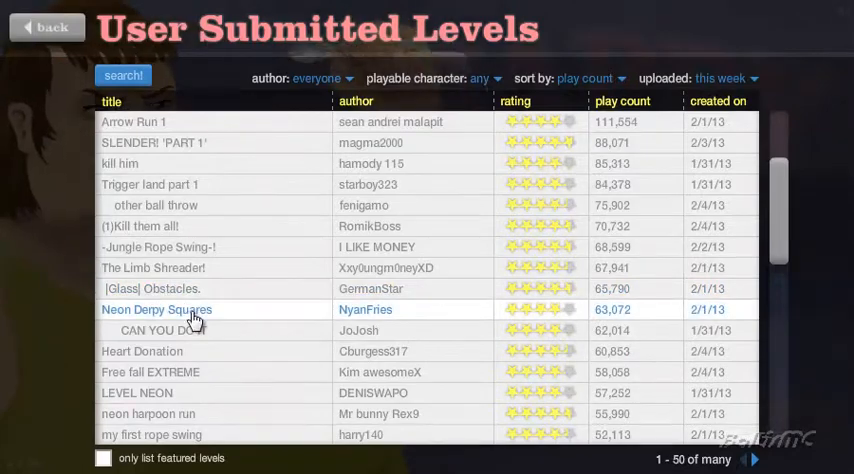
{"action": "left_click", "coordinate": [156, 308]}
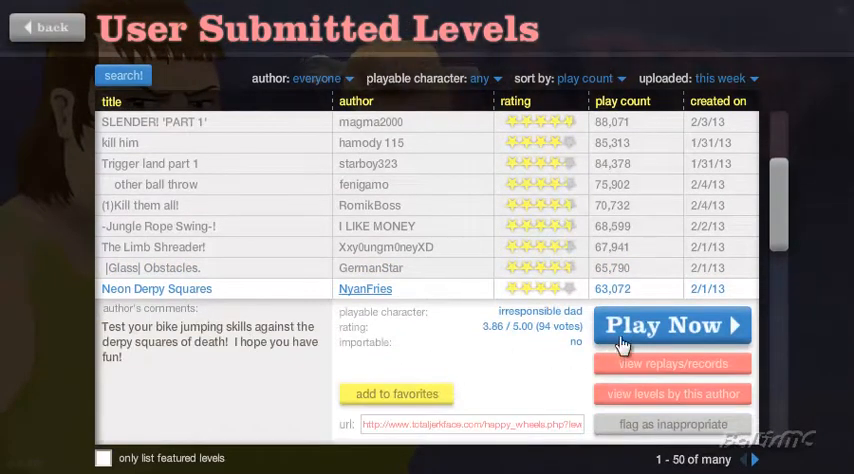
{"action": "left_click", "coordinate": [672, 324]}
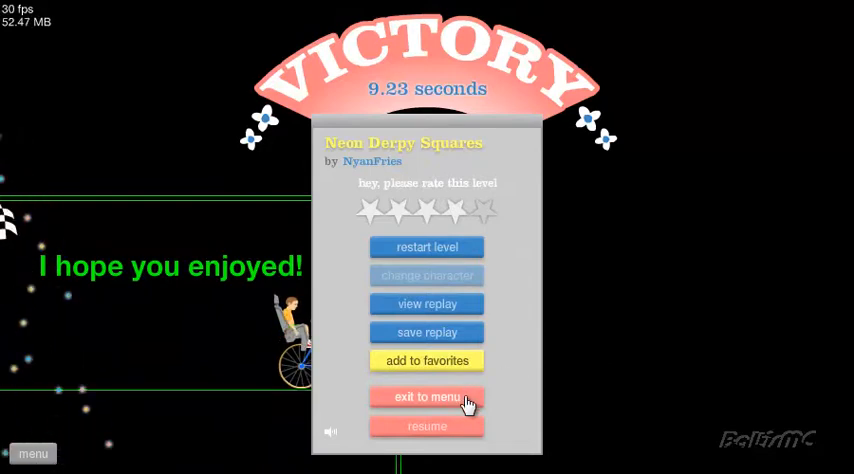
{"action": "left_click", "coordinate": [428, 396]}
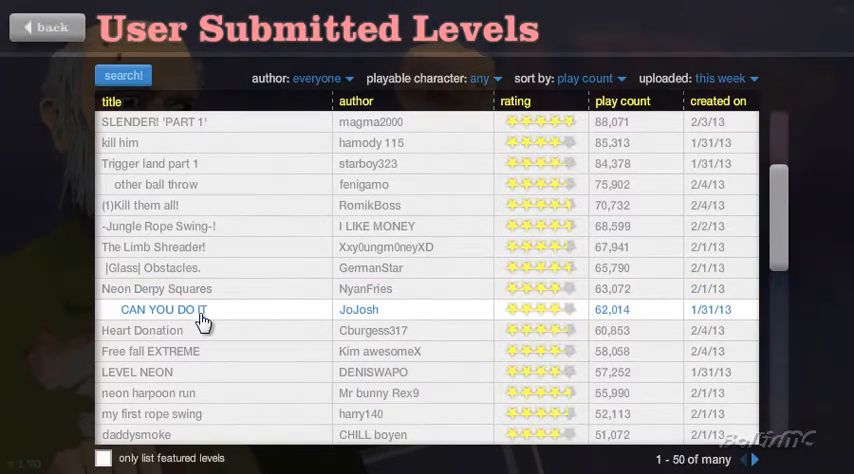
Start CAN YOU DO IT by JoJosh, choose a character, and play it through before returning to the list
{"action": "left_click", "coordinate": [164, 308]}
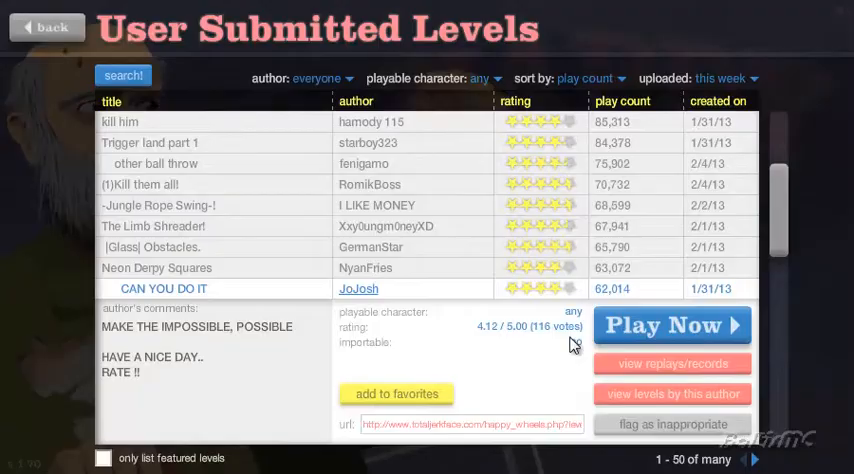
{"action": "left_click", "coordinate": [672, 324]}
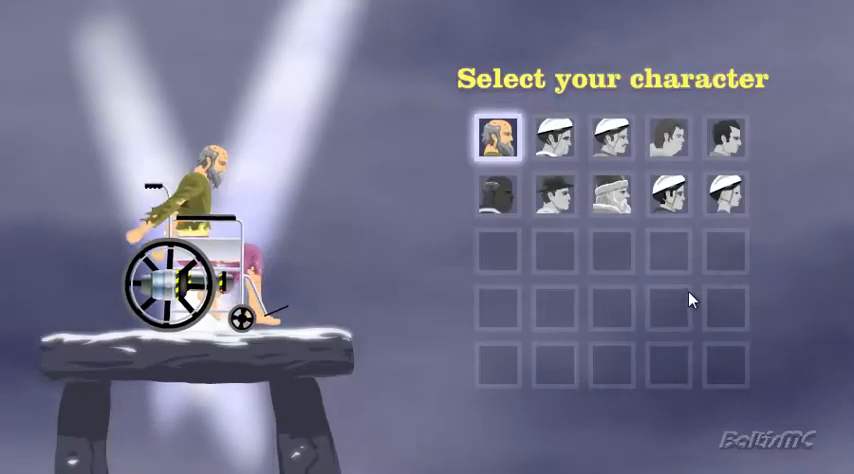
{"action": "left_click", "coordinate": [664, 140]}
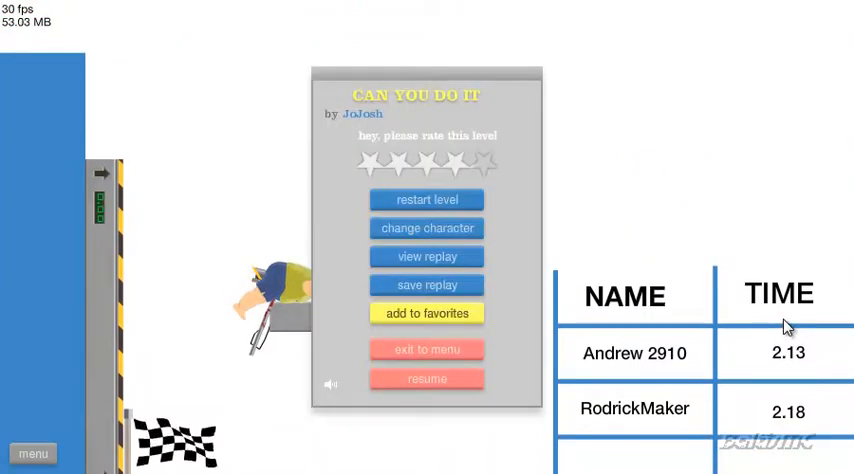
{"action": "left_click", "coordinate": [426, 378]}
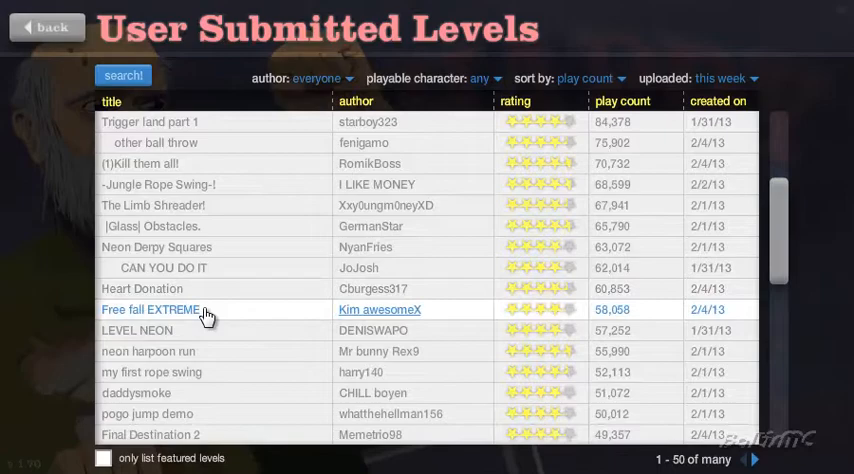
Select Free fall EXTREME by Kim awesomeX in the list and start playing it
{"action": "left_click", "coordinate": [150, 308]}
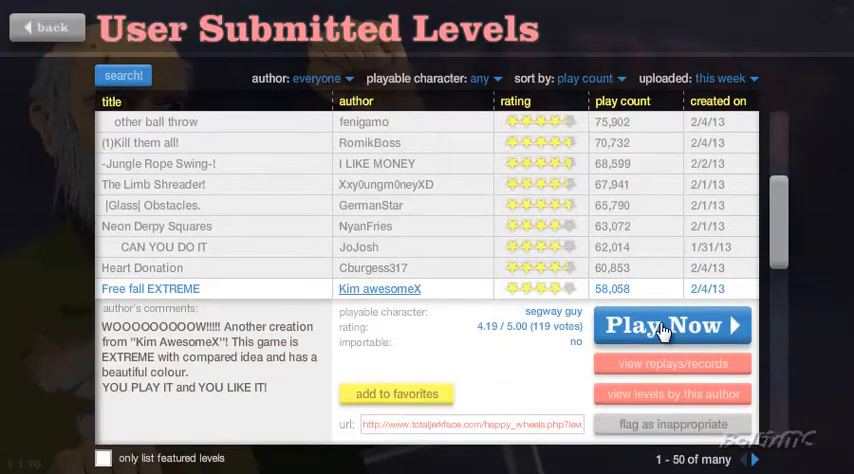
{"action": "left_click", "coordinate": [672, 324]}
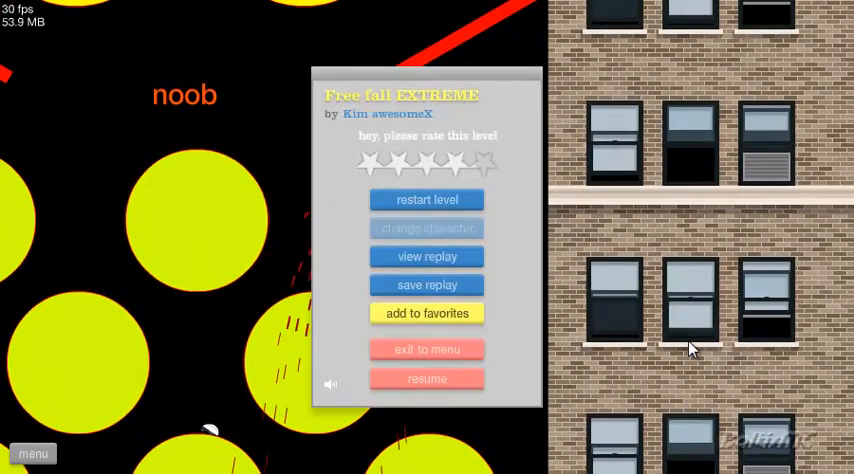
Resume Free fall EXTREME and ride it down to the checkered-flag finish area
{"action": "left_click", "coordinate": [428, 378]}
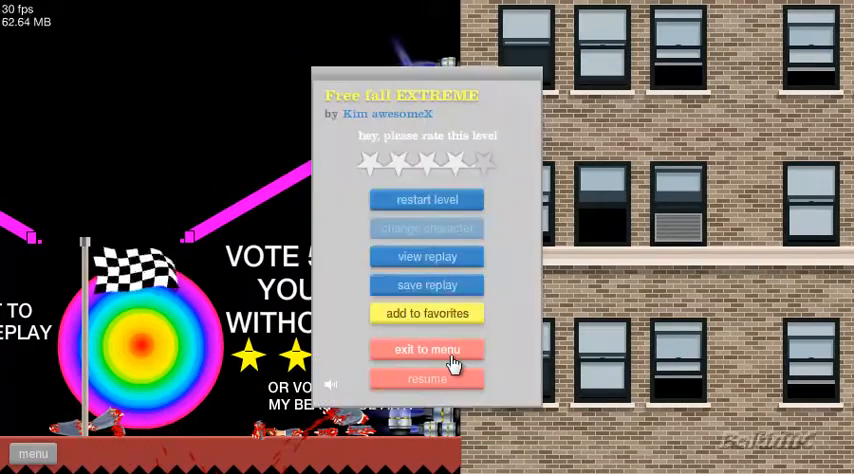
Exit Free fall EXTREME and start LEVEL NEON by DENISWAPO from the list
{"action": "left_click", "coordinate": [428, 348]}
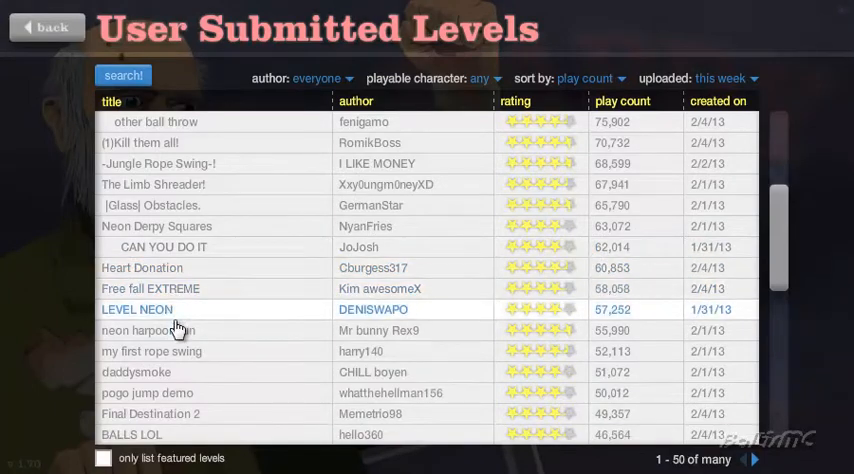
{"action": "left_click", "coordinate": [136, 308]}
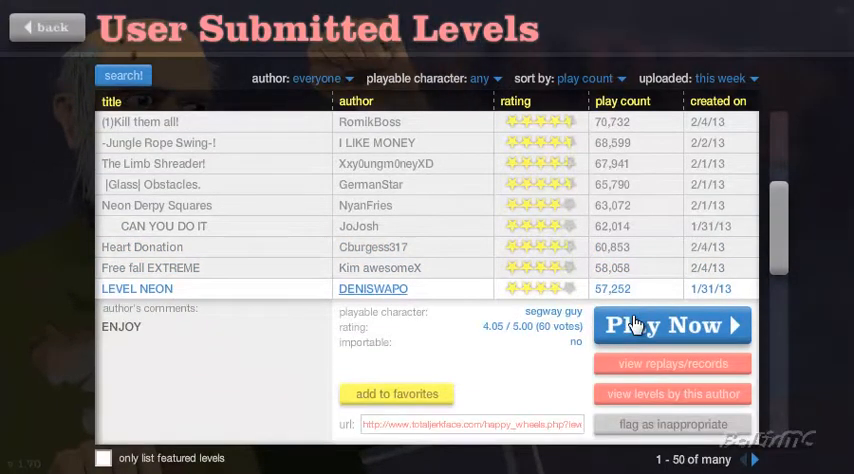
{"action": "left_click", "coordinate": [672, 324]}
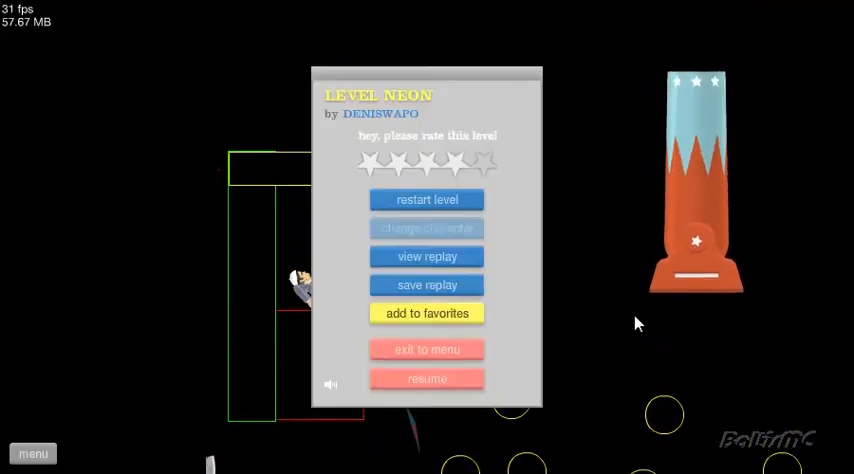
Finish LEVEL NEON in 22.36 seconds, exit, and start neon harpoon run by Mr bunny Rex9
{"action": "left_click", "coordinate": [428, 378]}
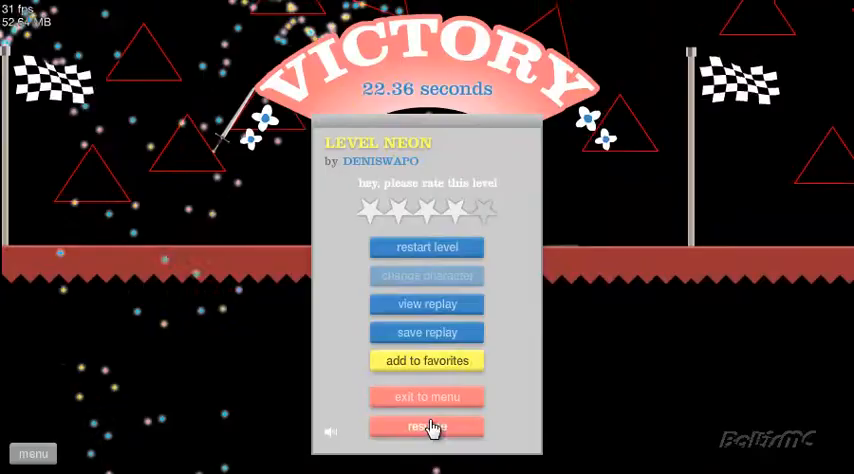
{"action": "left_click", "coordinate": [428, 426]}
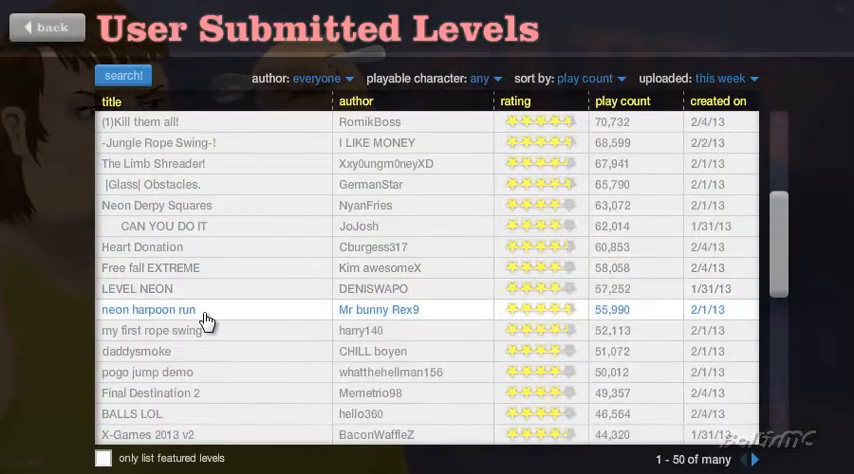
{"action": "left_click", "coordinate": [148, 308]}
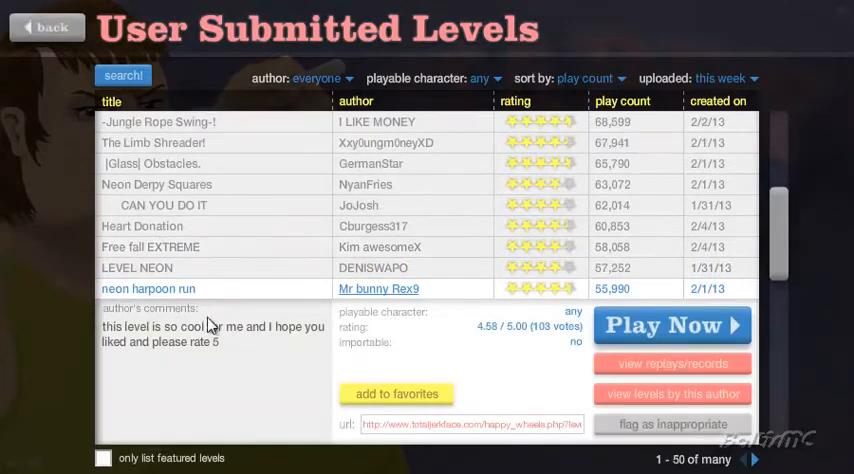
{"action": "left_click", "coordinate": [672, 324]}
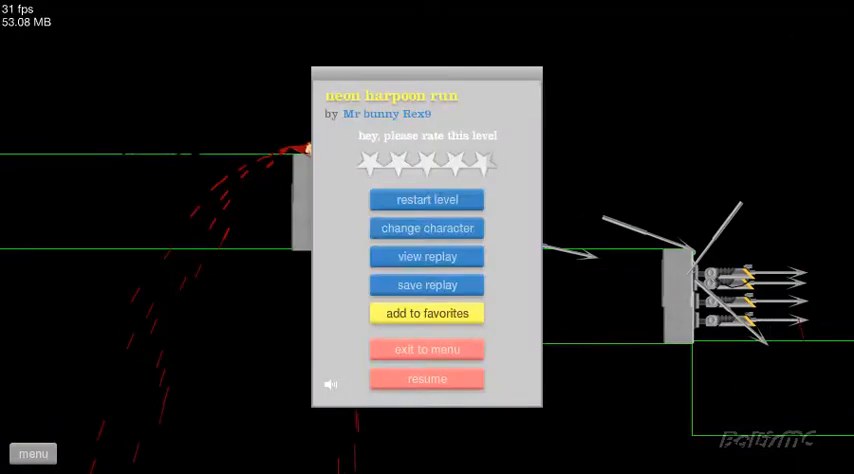
Resume neon harpoon run repeatedly until winning in 7.20 seconds, then exit to the level list
{"action": "left_click", "coordinate": [428, 378]}
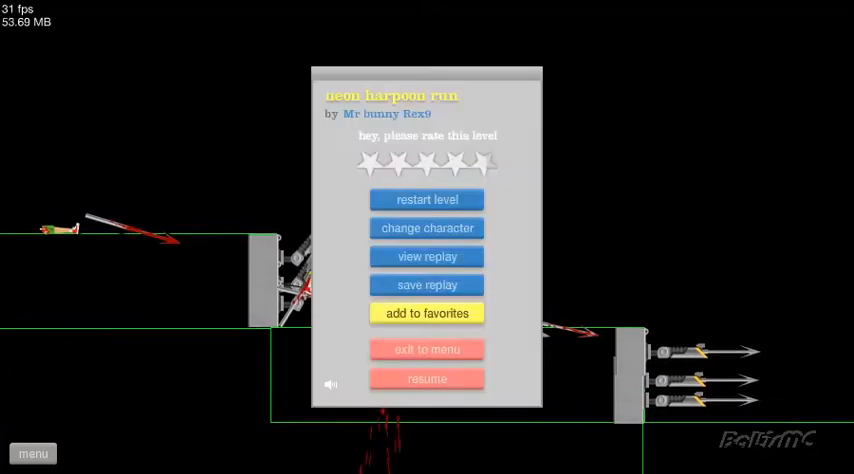
{"action": "left_click", "coordinate": [428, 378]}
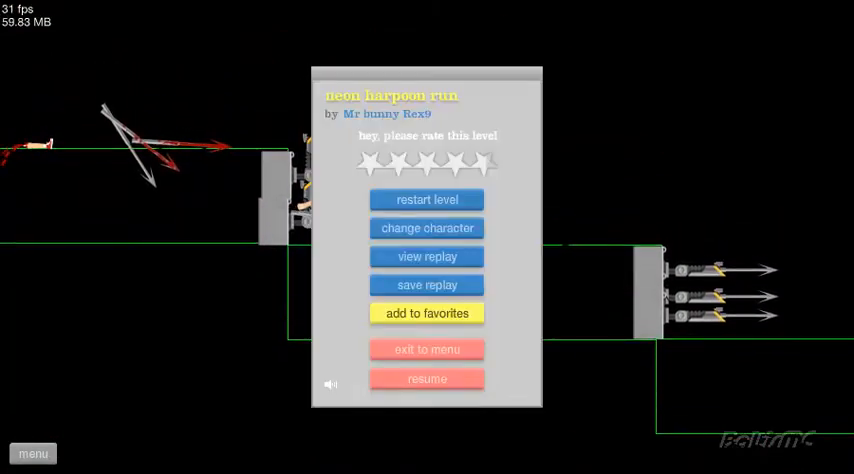
{"action": "left_click", "coordinate": [428, 378]}
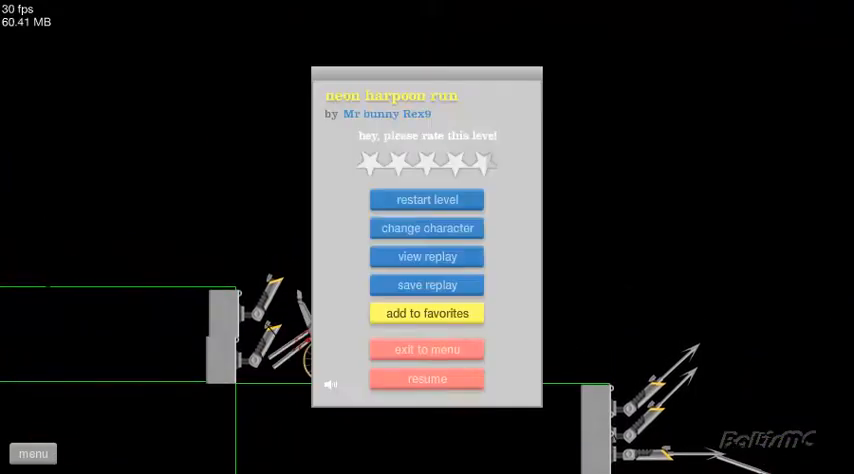
{"action": "left_click", "coordinate": [428, 378]}
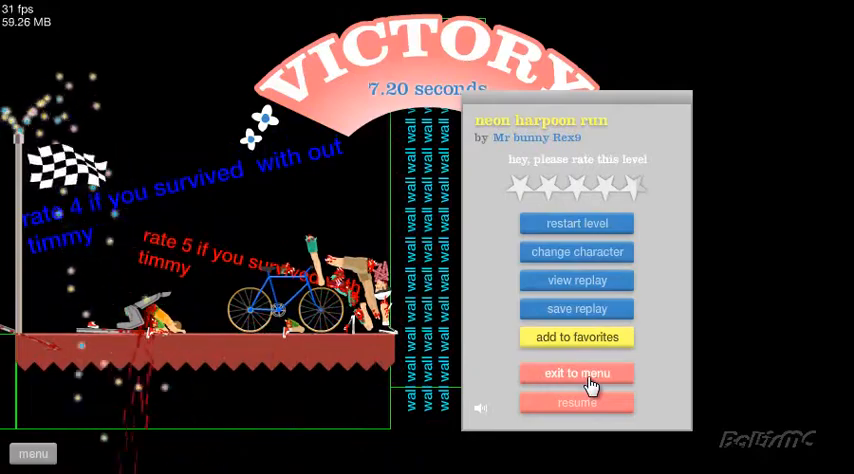
{"action": "left_click", "coordinate": [576, 372]}
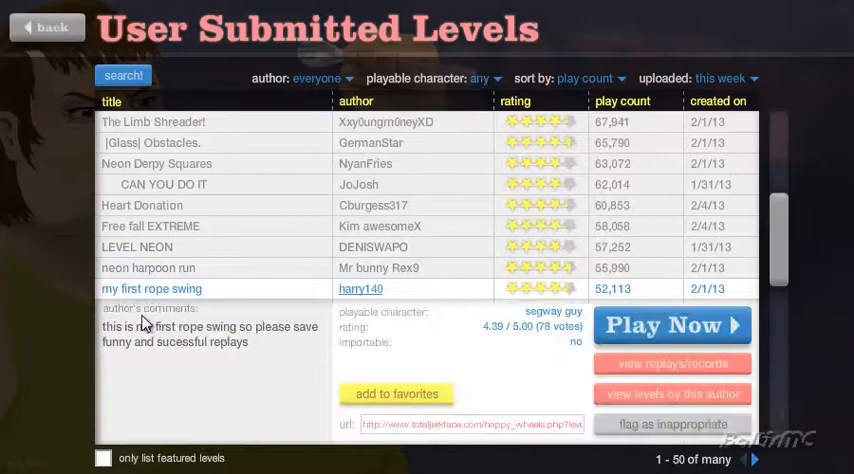
{"action": "left_click", "coordinate": [672, 324]}
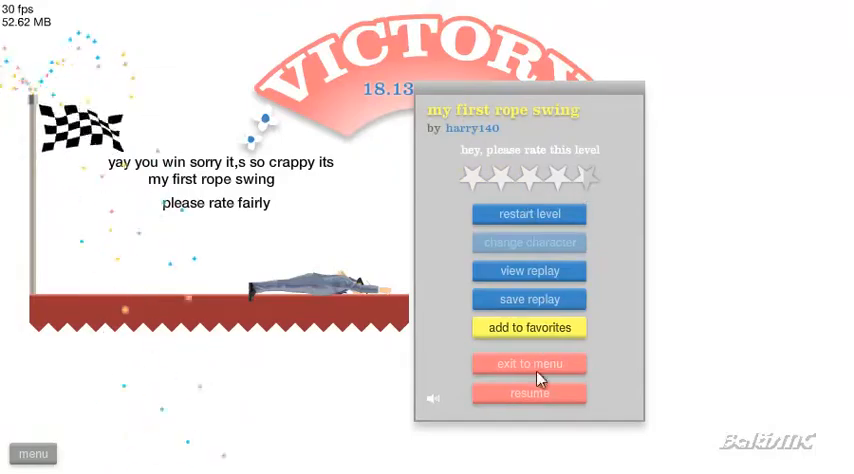
{"action": "left_click", "coordinate": [528, 364]}
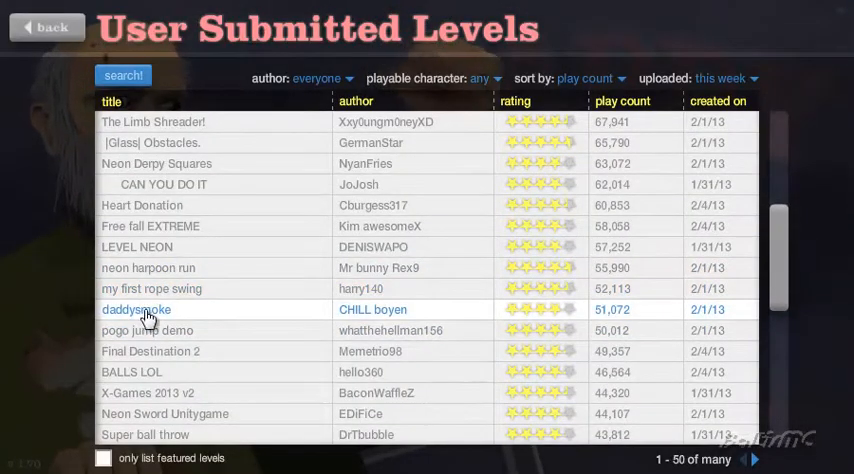
Beat 'daddysmoke' by CHILL boyen in 53.60 seconds and exit to the level list
{"action": "left_click", "coordinate": [136, 308]}
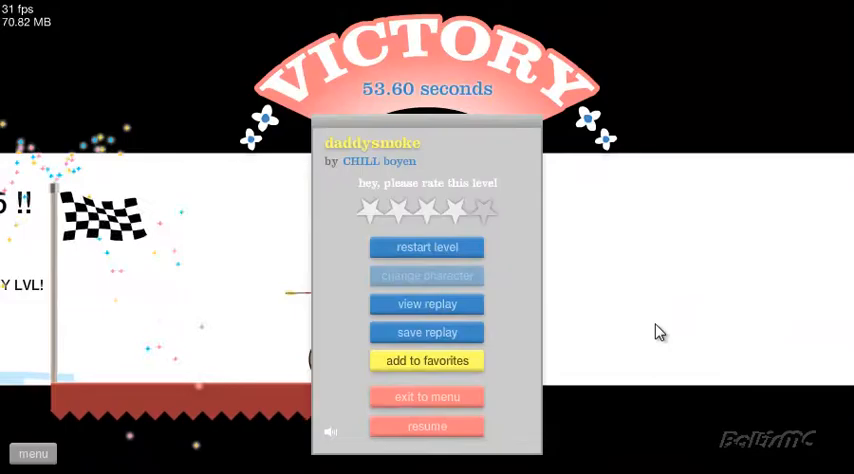
{"action": "left_click", "coordinate": [428, 396]}
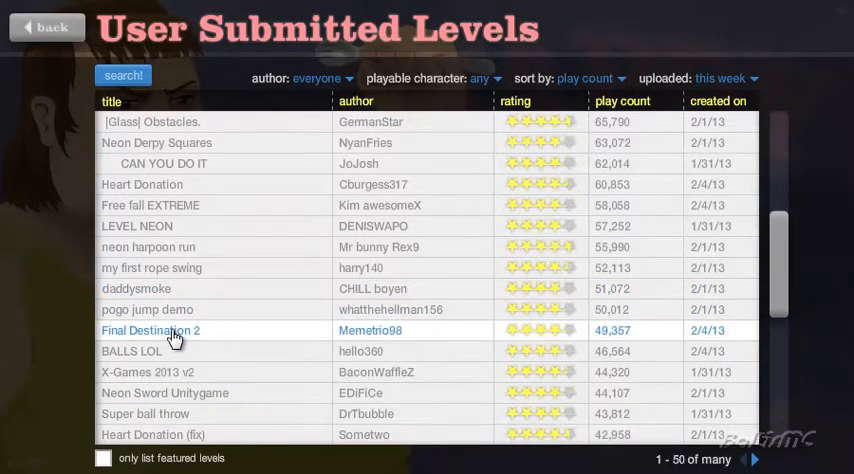
Start 'Final Destination 2' by Memetrios98 and choose 'change character' from the pause menu
{"action": "left_click", "coordinate": [152, 330]}
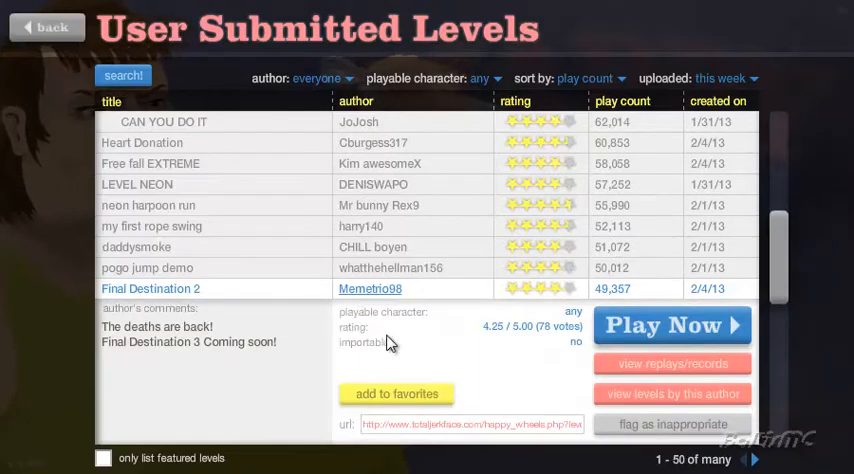
{"action": "left_click", "coordinate": [672, 324]}
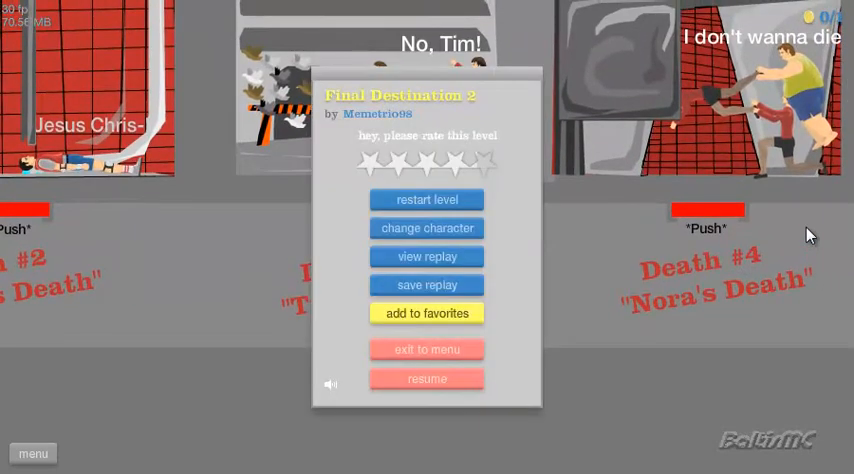
{"action": "mouse_move", "coordinate": [428, 228]}
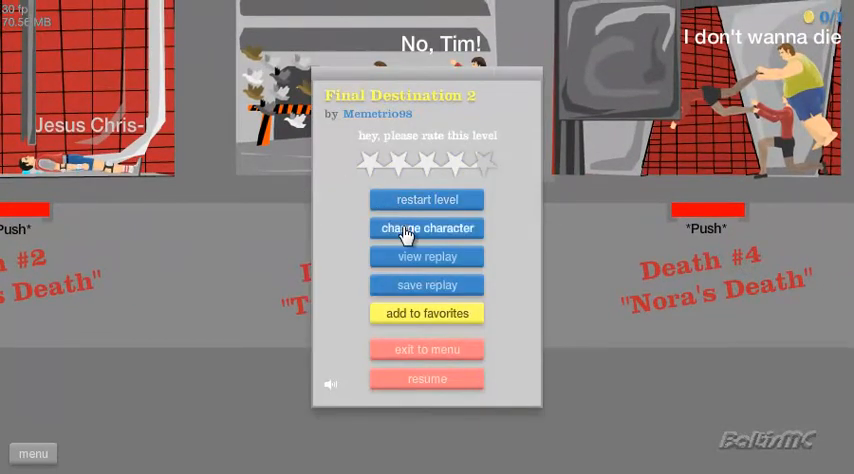
{"action": "left_click", "coordinate": [428, 228]}
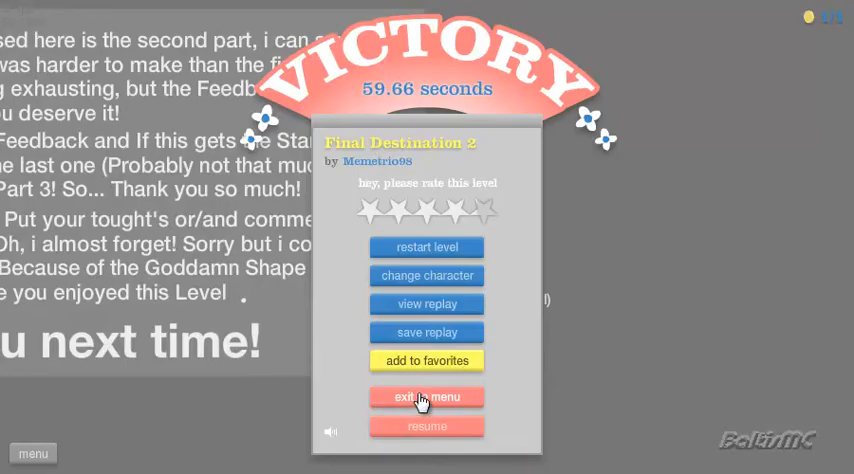
After the 59.66-second Final Destination 2 victory, exit to the level list
{"action": "left_click", "coordinate": [426, 396]}
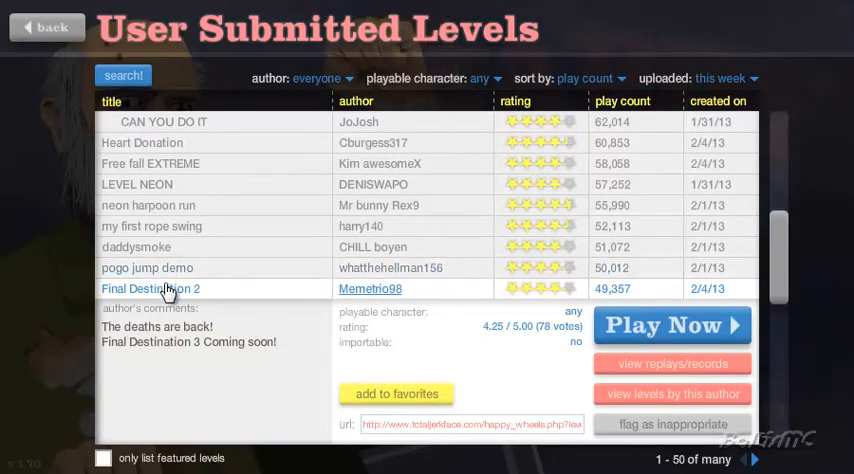